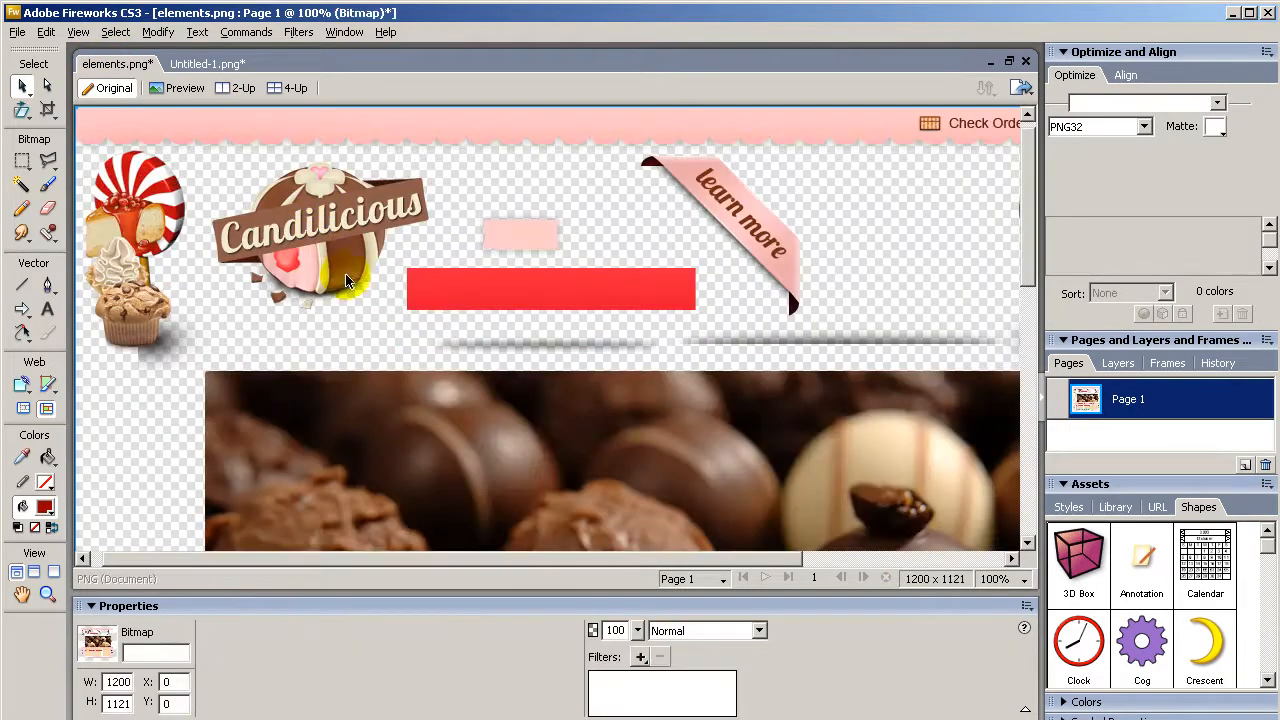
Magnify the cream stripe pattern in elements.png to roughly 745% with the Zoom tool
{"action": "scroll", "scroll_direction": "down", "scroll_amount": 3}
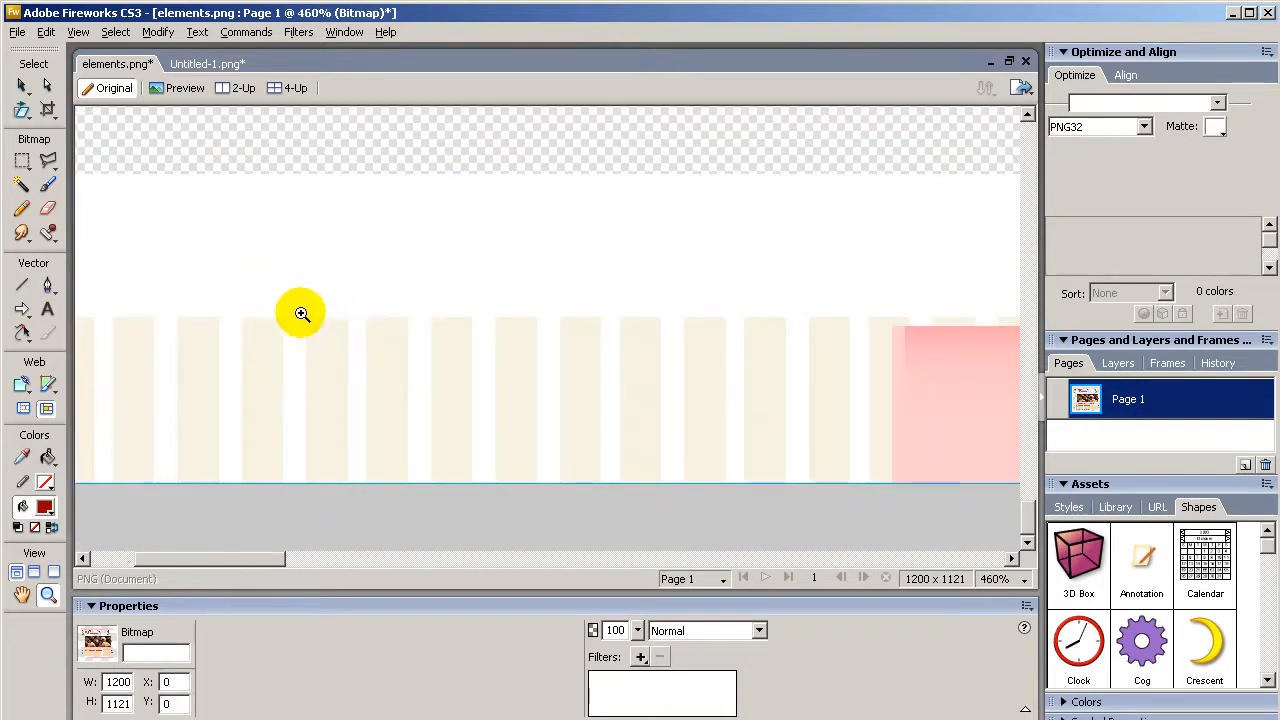
{"action": "left_click_drag", "start_coordinate": [300, 312], "coordinate": [858, 518]}
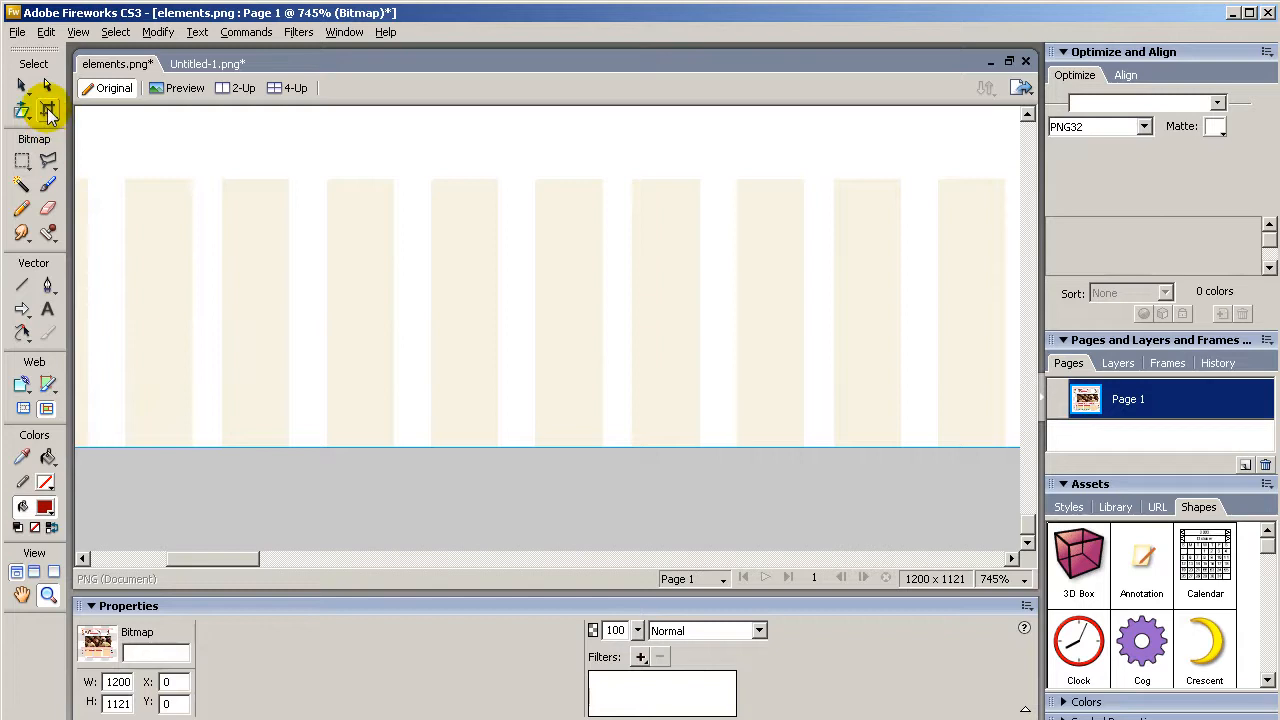
Crop the canvas to one 14×1-pixel stripe repeat and view it in the 2-Up export preview
{"action": "left_click", "coordinate": [48, 110]}
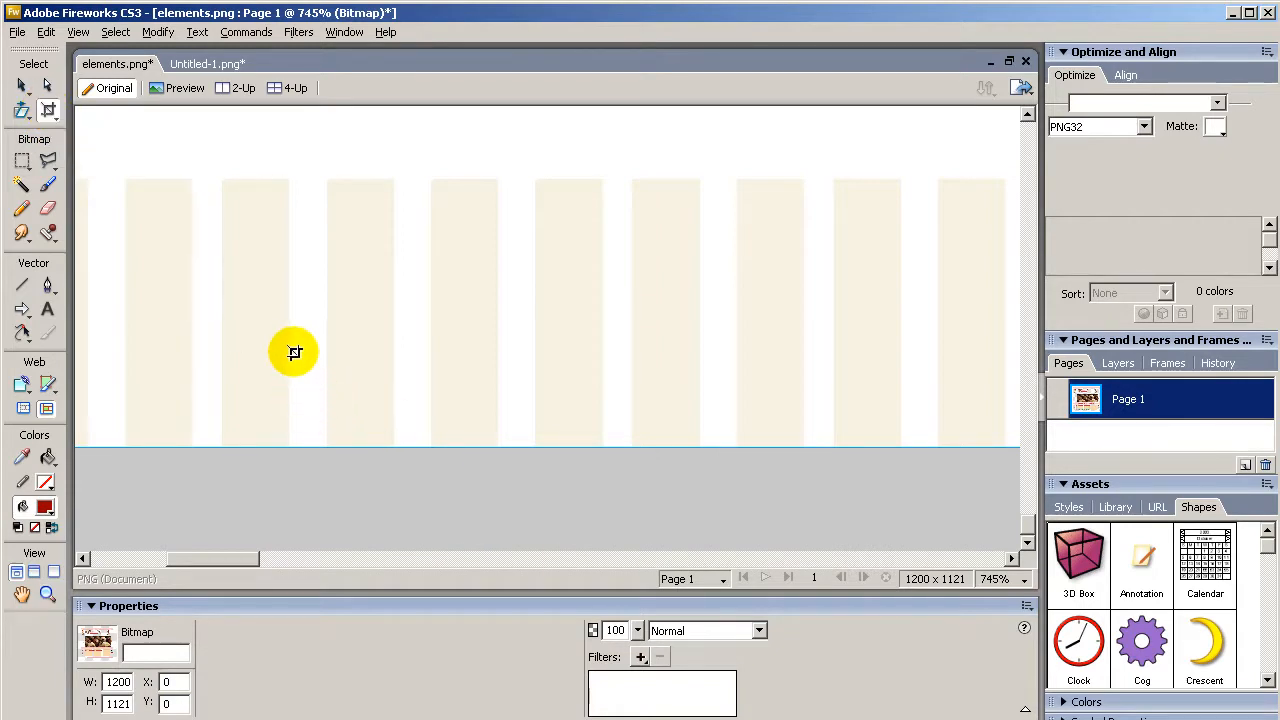
{"action": "left_click_drag", "start_coordinate": [292, 352], "coordinate": [372, 356]}
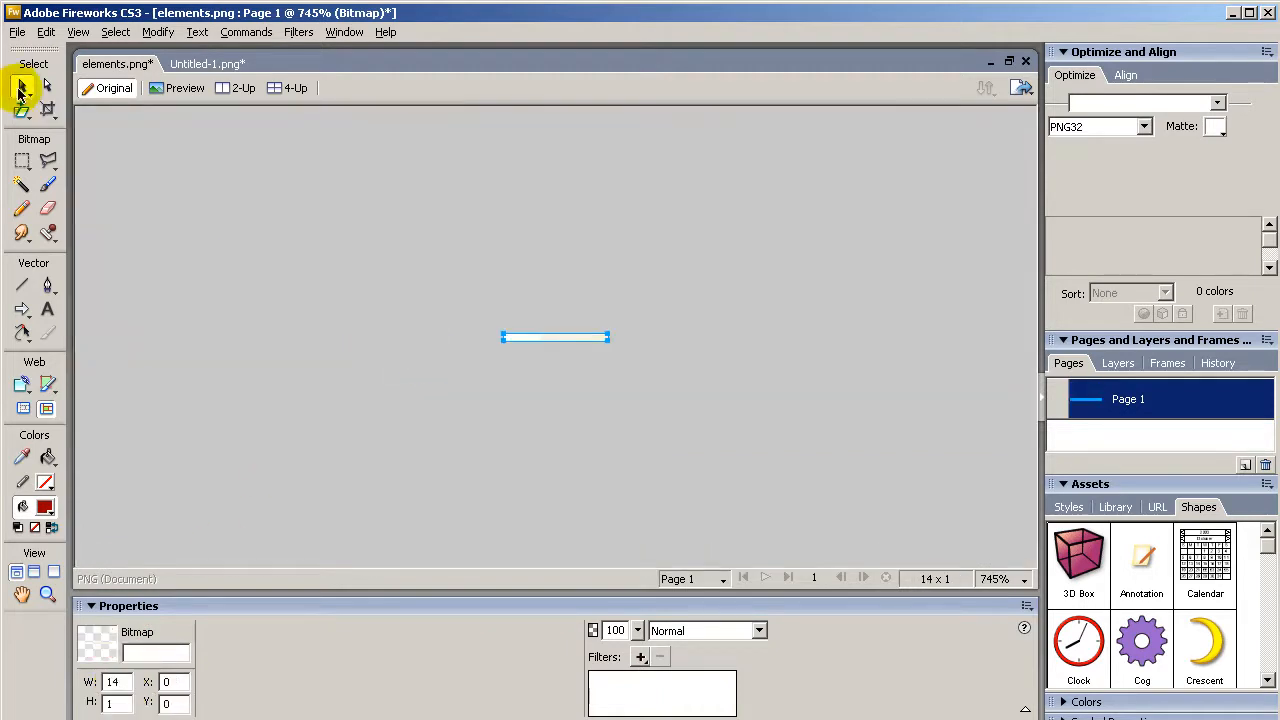
{"action": "left_click", "coordinate": [244, 88]}
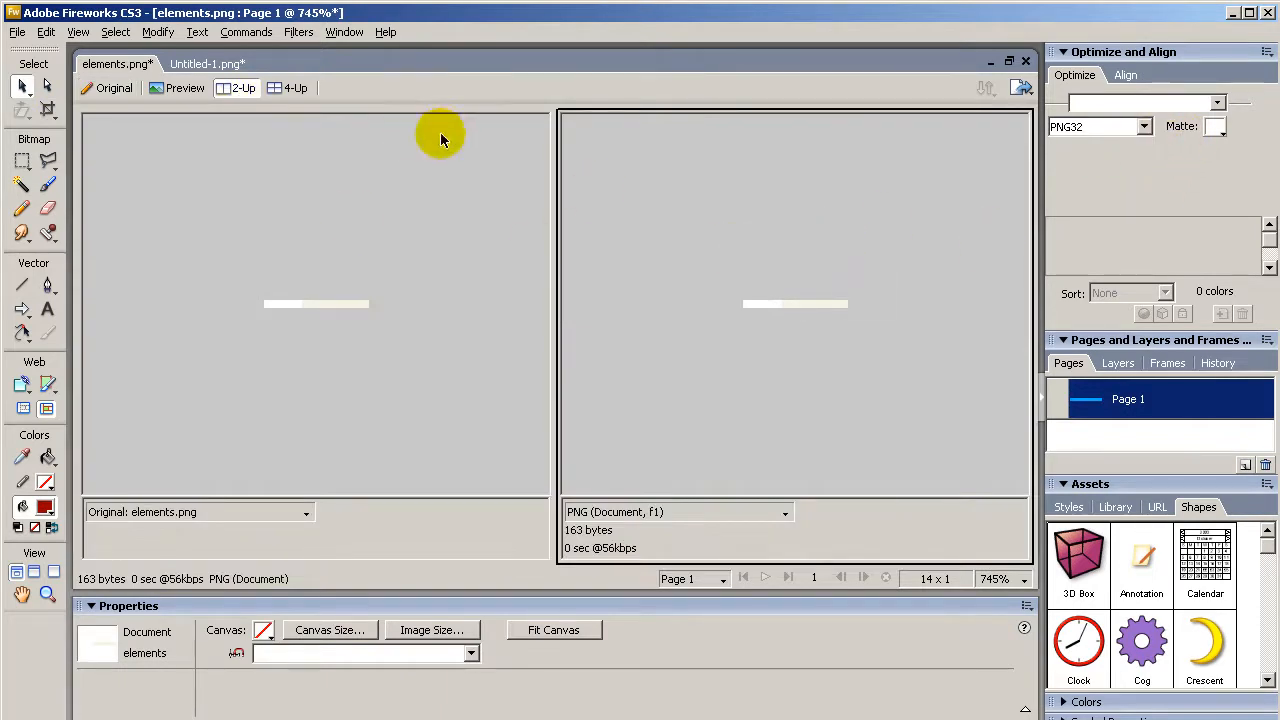
Export the stripe tile as candy-bg.png into the site's images folder
{"action": "left_click", "coordinate": [16, 32]}
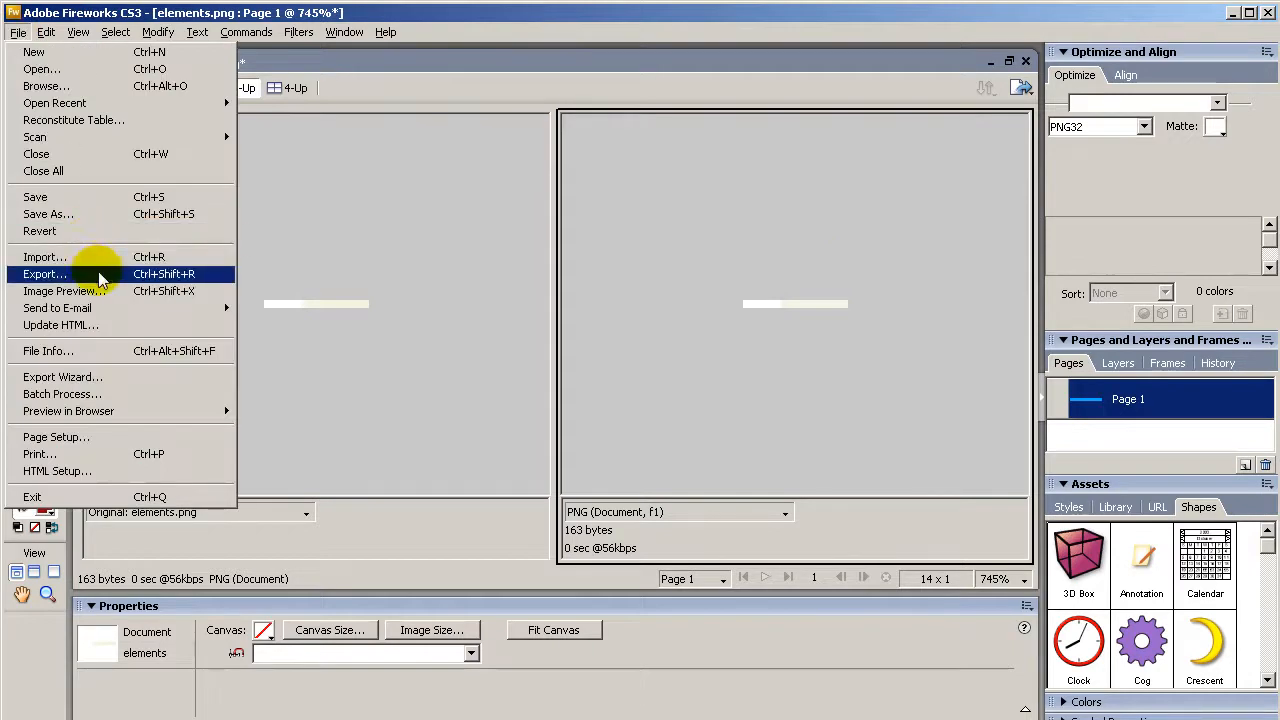
{"action": "left_click", "coordinate": [44, 274]}
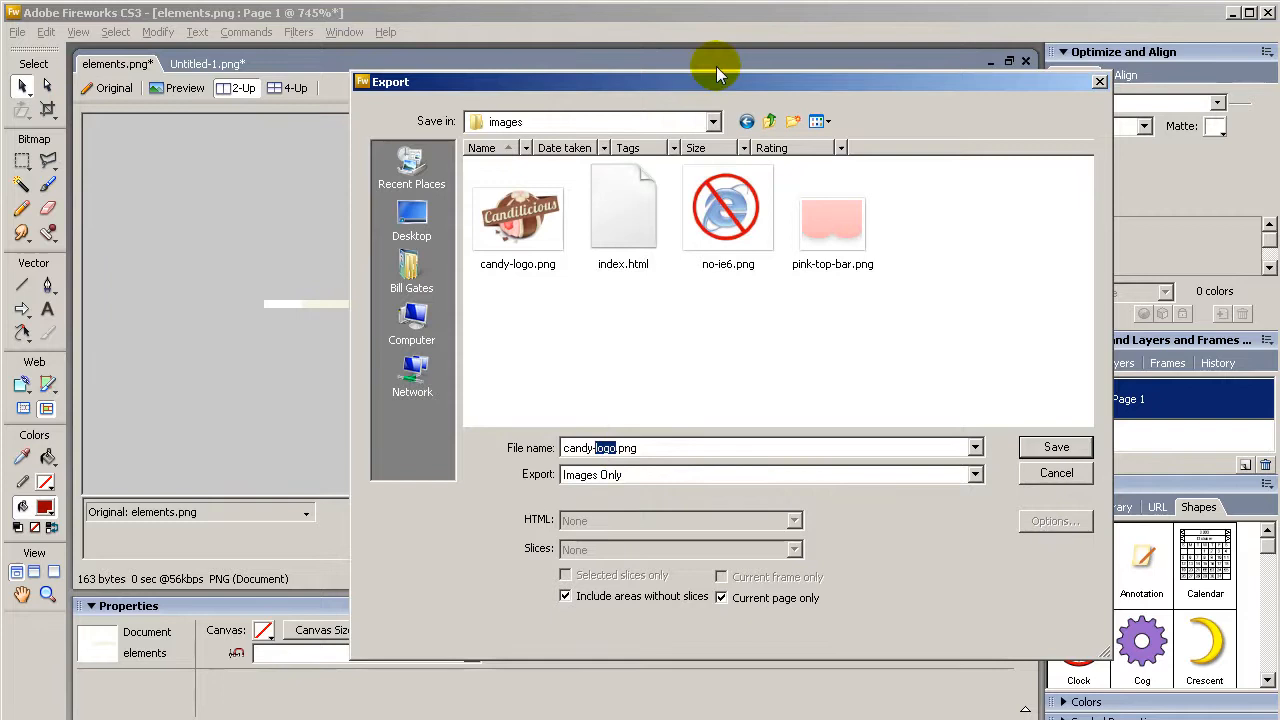
{"action": "left_click", "coordinate": [1056, 448]}
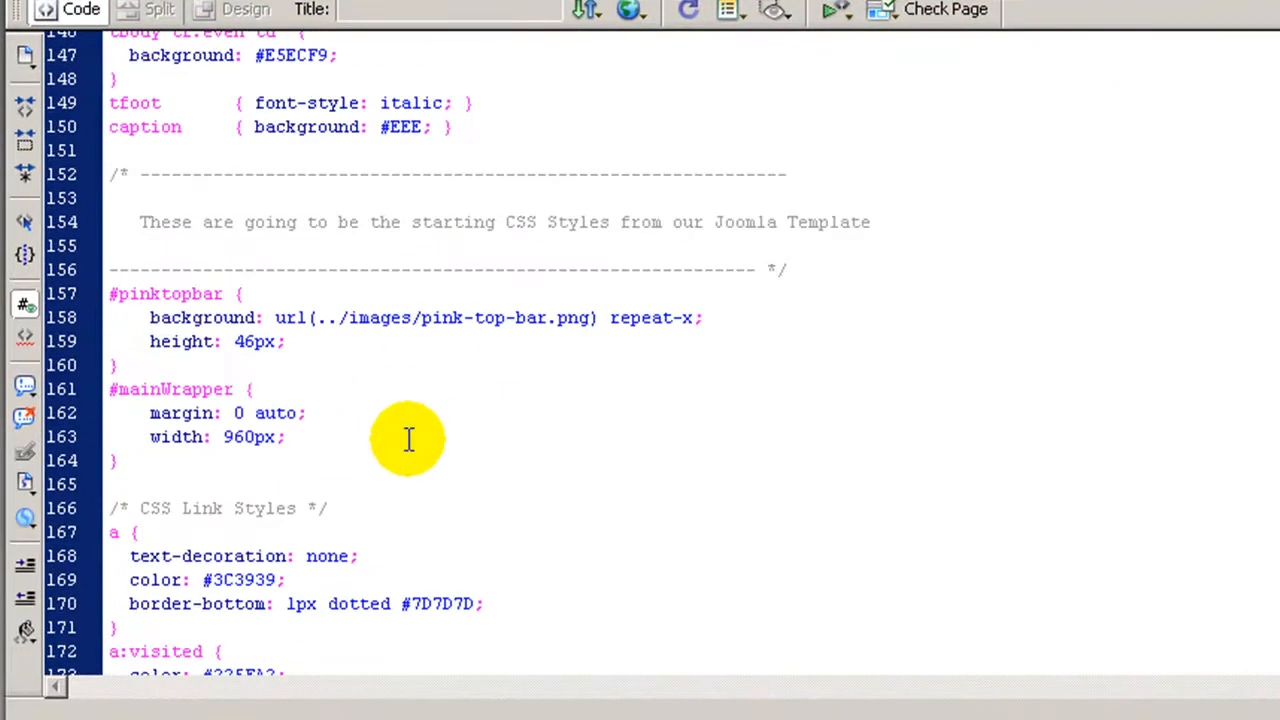
Change the body rule in grey.css to background #FFF url(../images/candy-bg.png) without repeat-x positioning
{"action": "scroll", "scroll_direction": "down", "scroll_amount": 3}
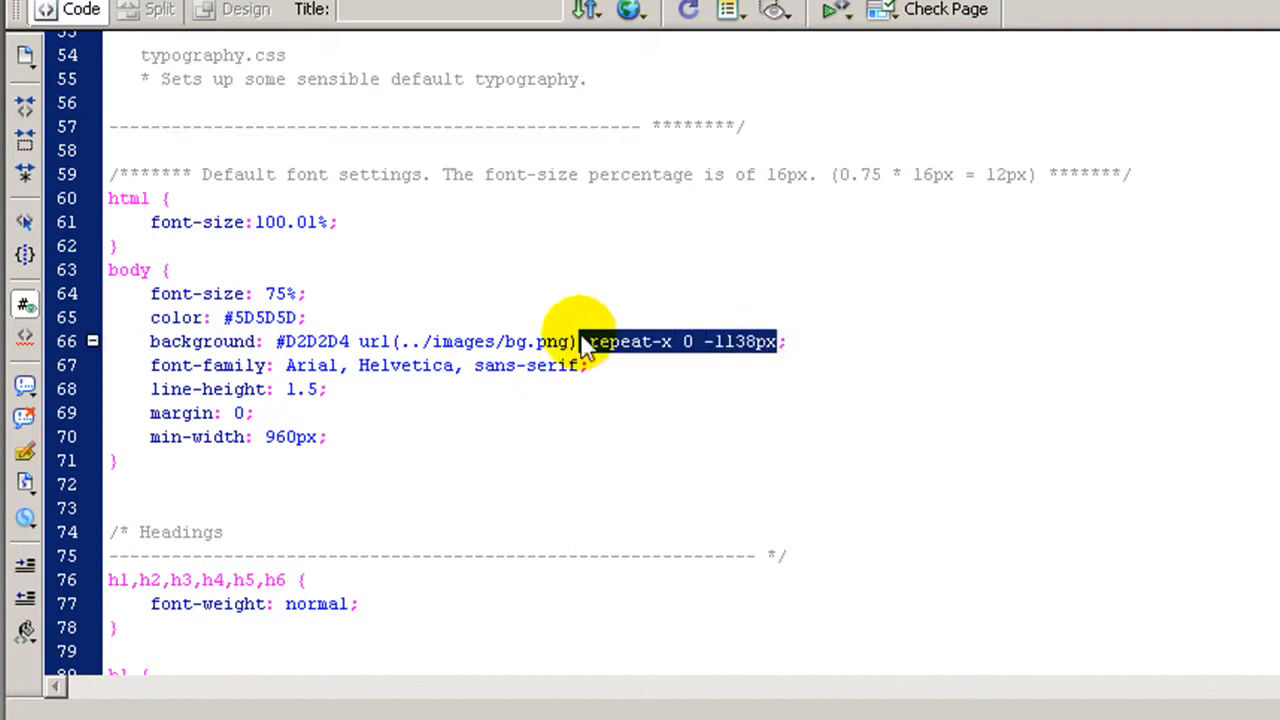
{"action": "key", "text": "Delete"}
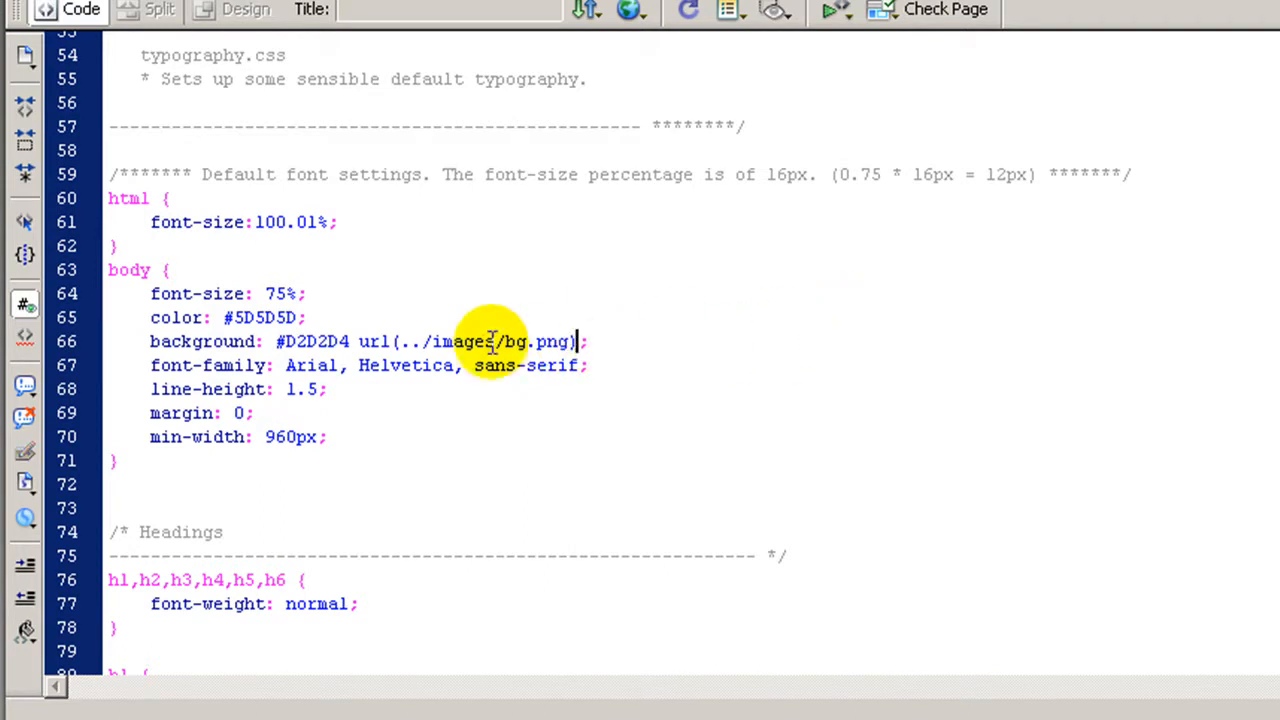
{"action": "double_click", "coordinate": [312, 340]}
{"action": "type", "text": "FFF"}
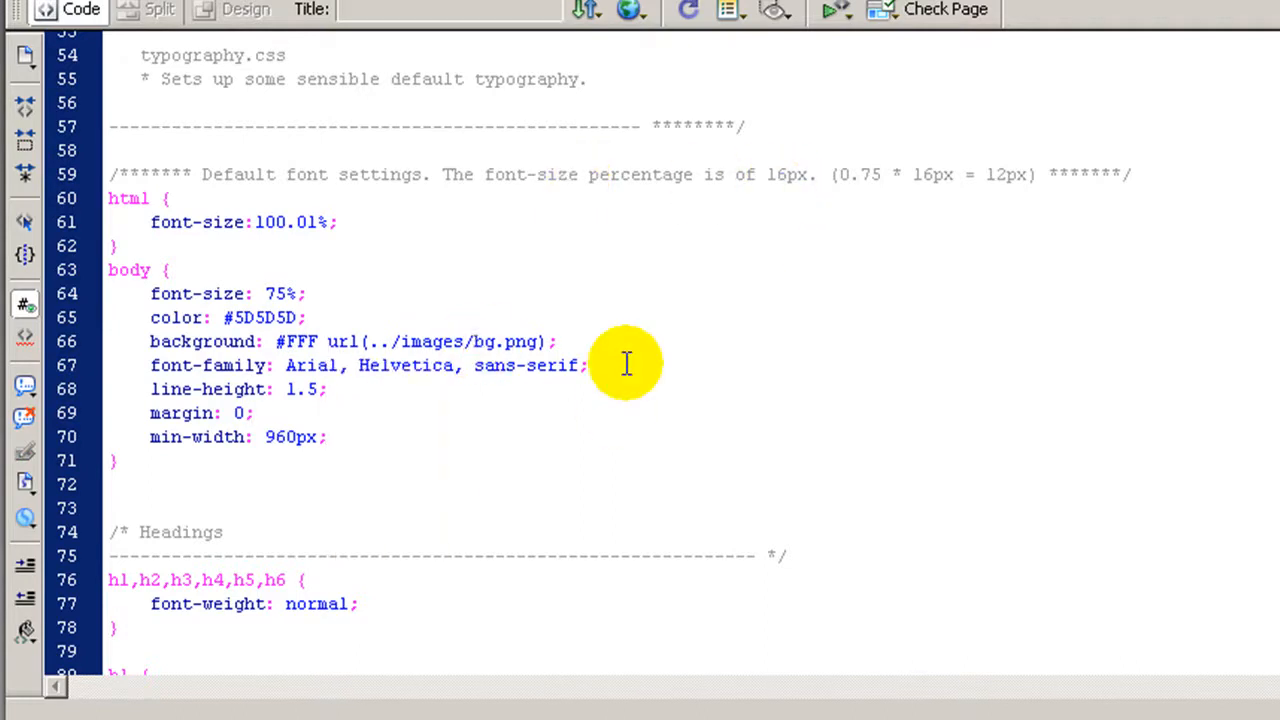
{"action": "type", "text": "candy-"}
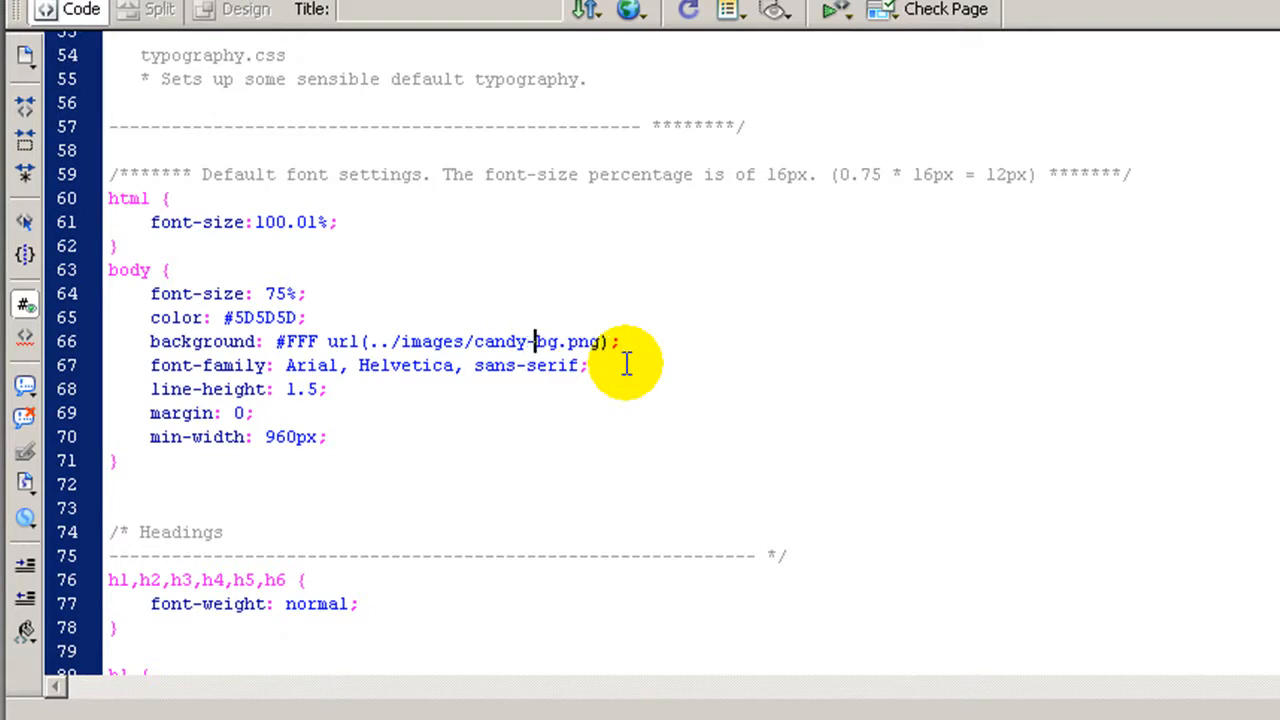
{"action": "mouse_move", "coordinate": [570, 364]}
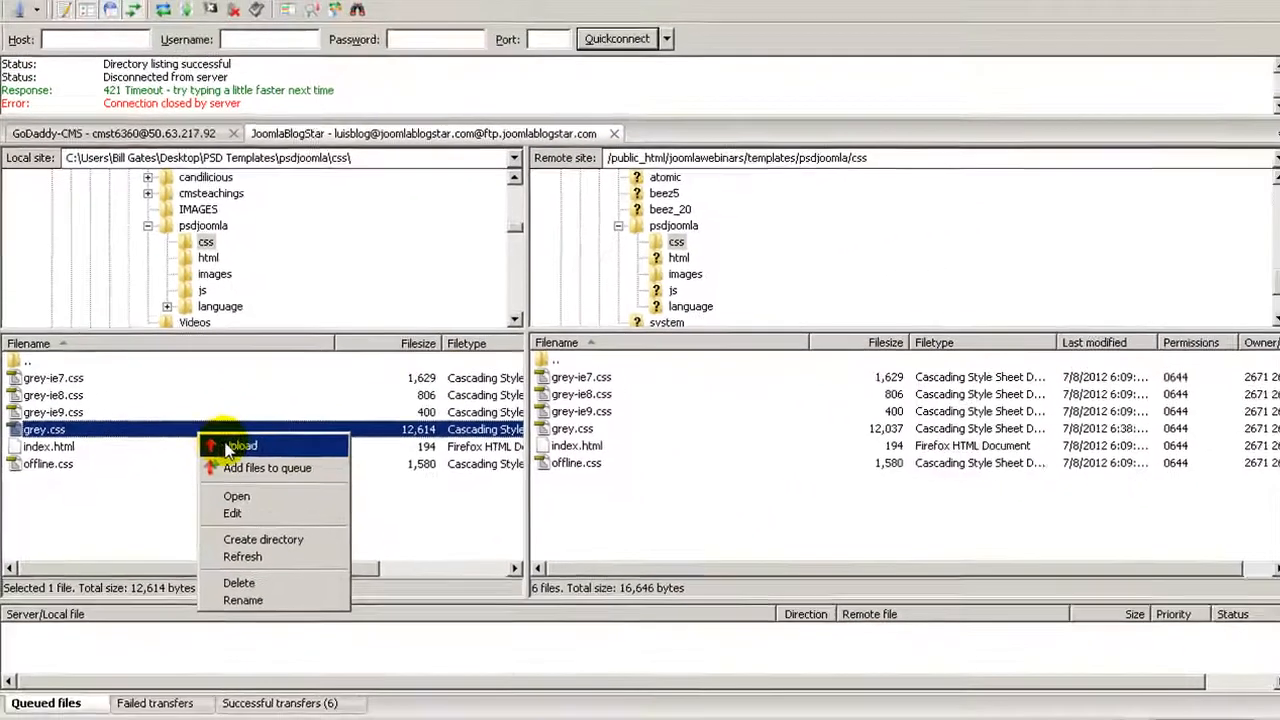
Upload grey.css to the server's css folder and candy-bg.png to its images folder
{"action": "left_click", "coordinate": [240, 444]}
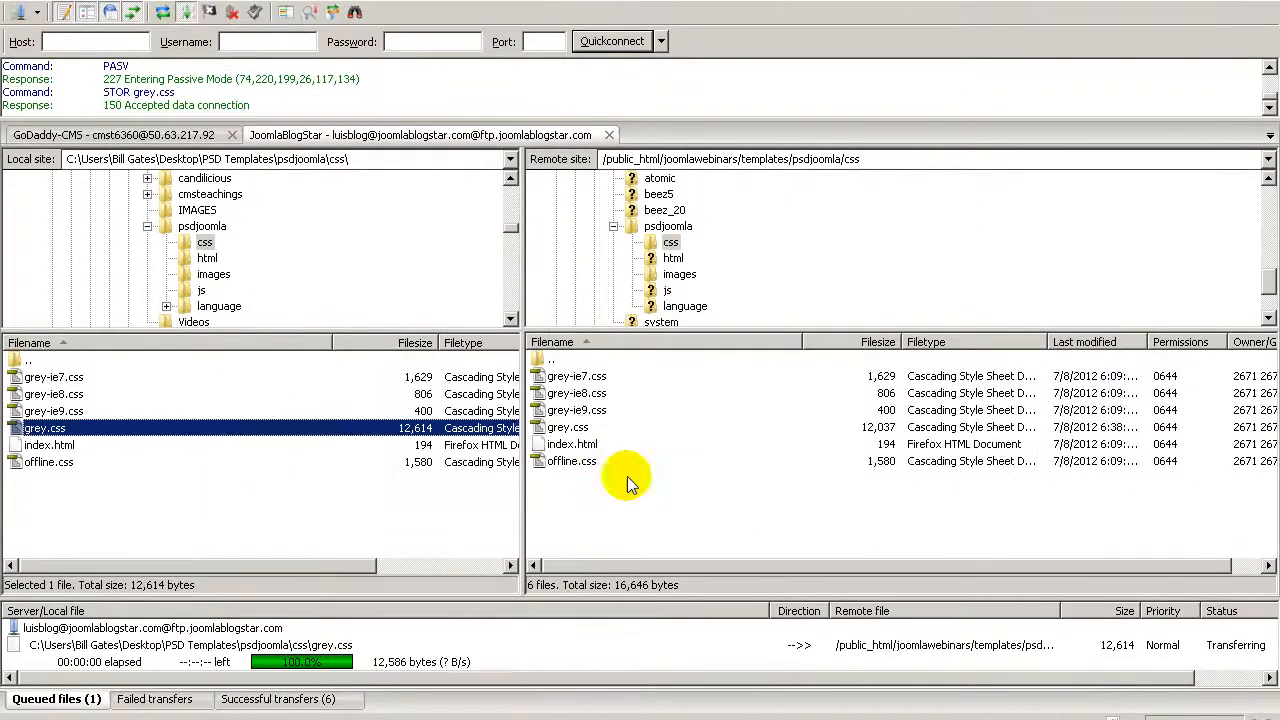
{"action": "left_click", "coordinate": [214, 274]}
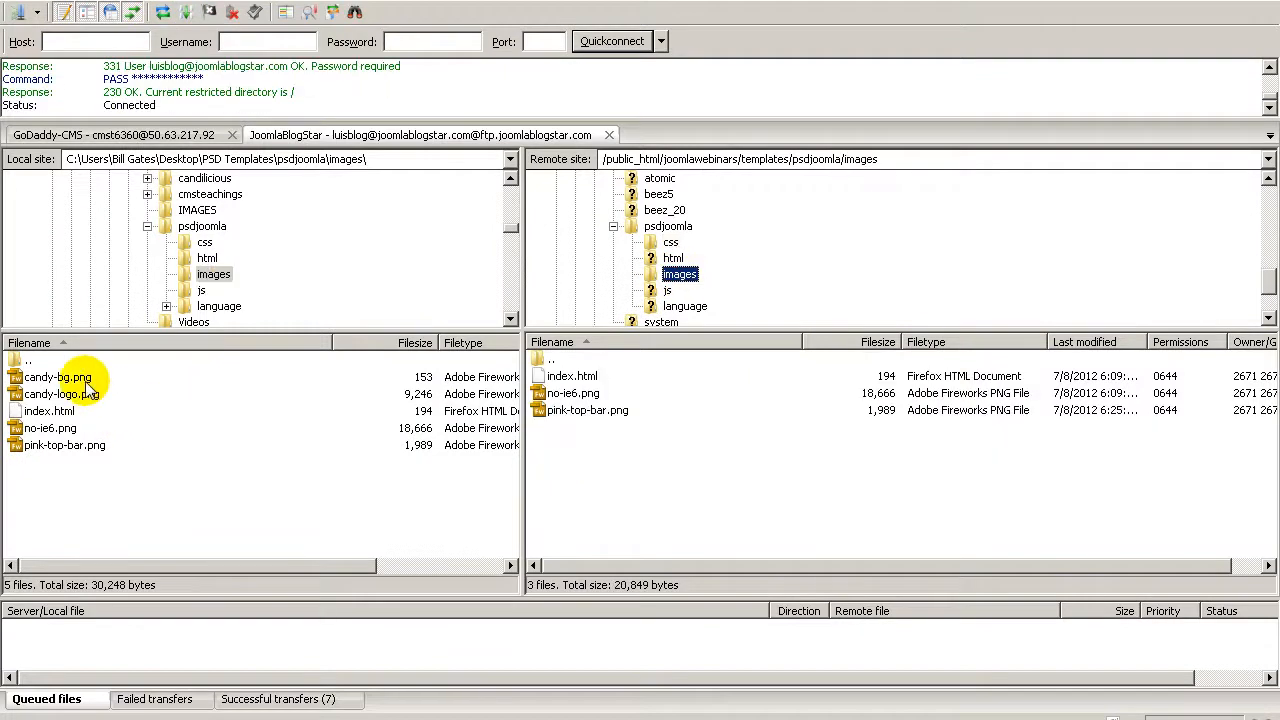
{"action": "double_click", "coordinate": [56, 376]}
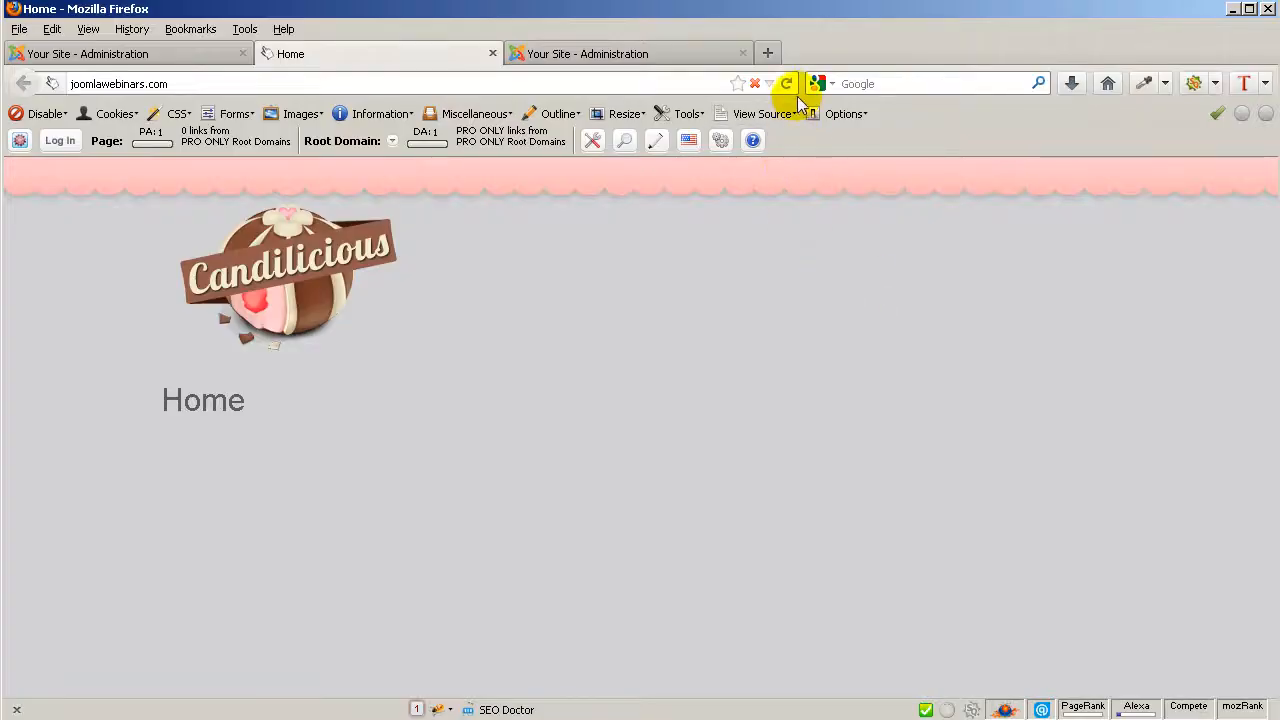
Reload the Candilicious home page to show the new cream-striped background live
{"action": "left_click", "coordinate": [786, 84]}
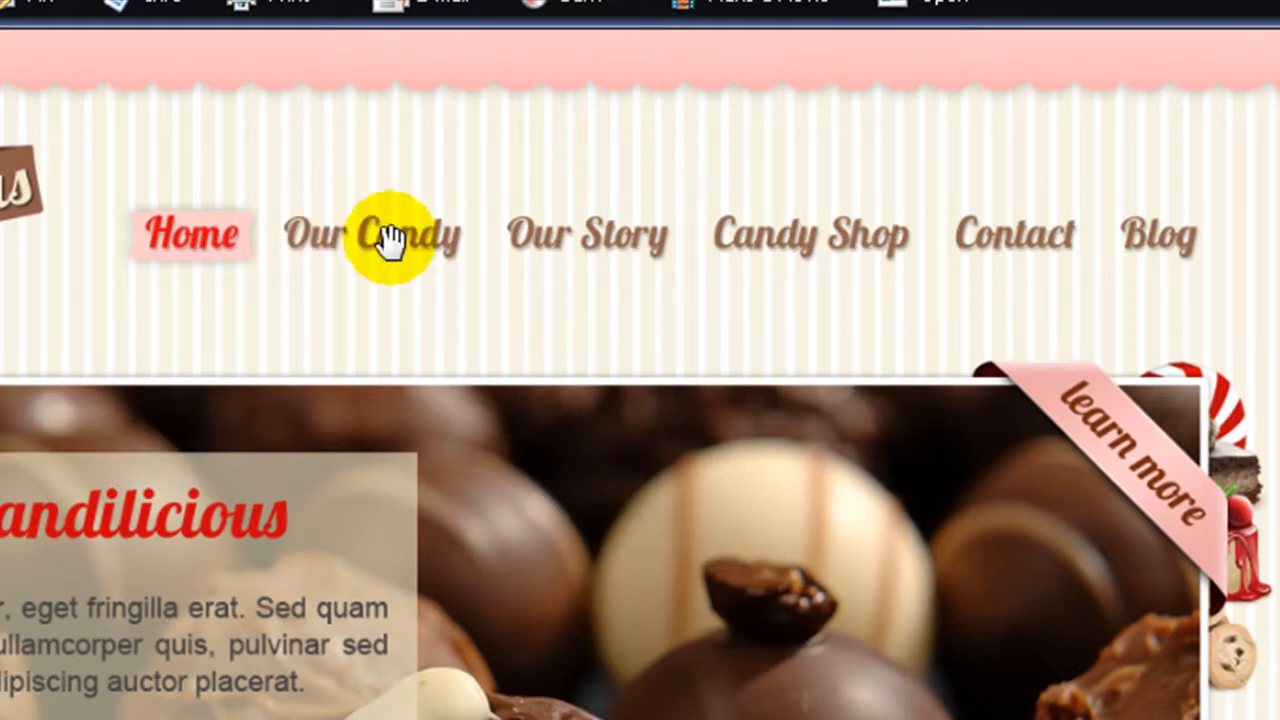
{"action": "mouse_move", "coordinate": [1080, 250]}
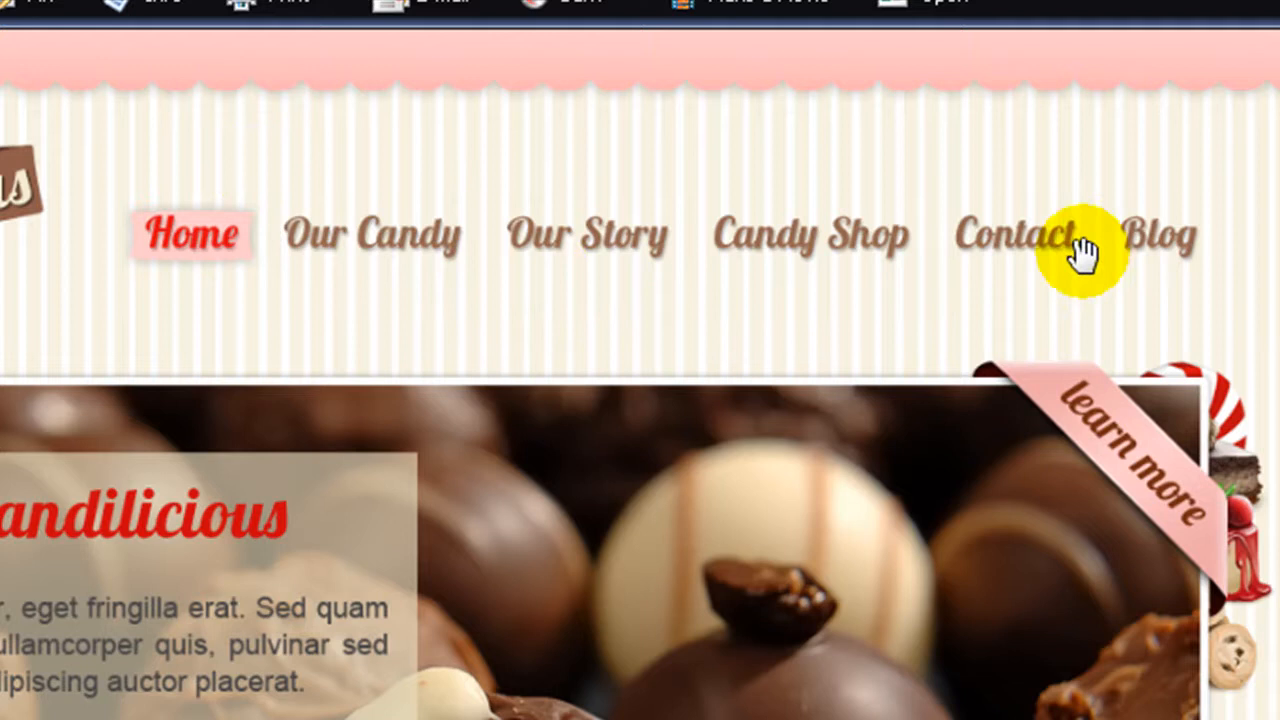
{"action": "mouse_move", "coordinate": [430, 244]}
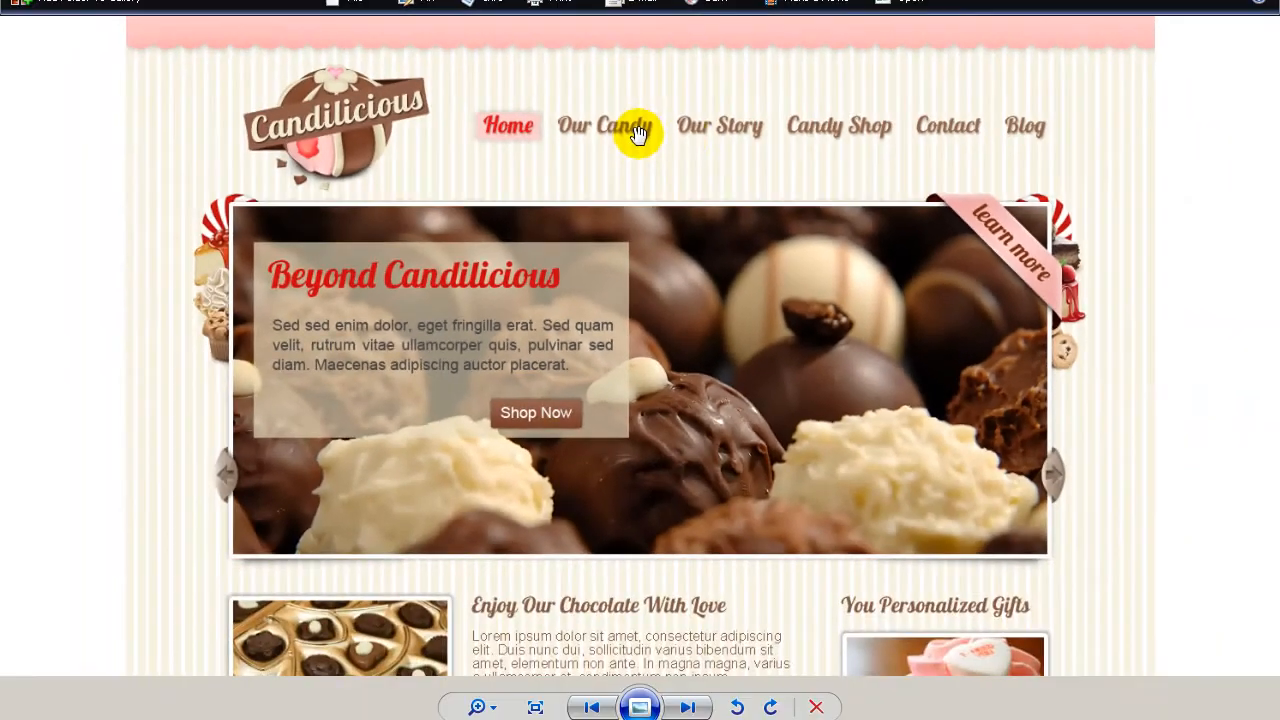
{"action": "mouse_move", "coordinate": [836, 208]}
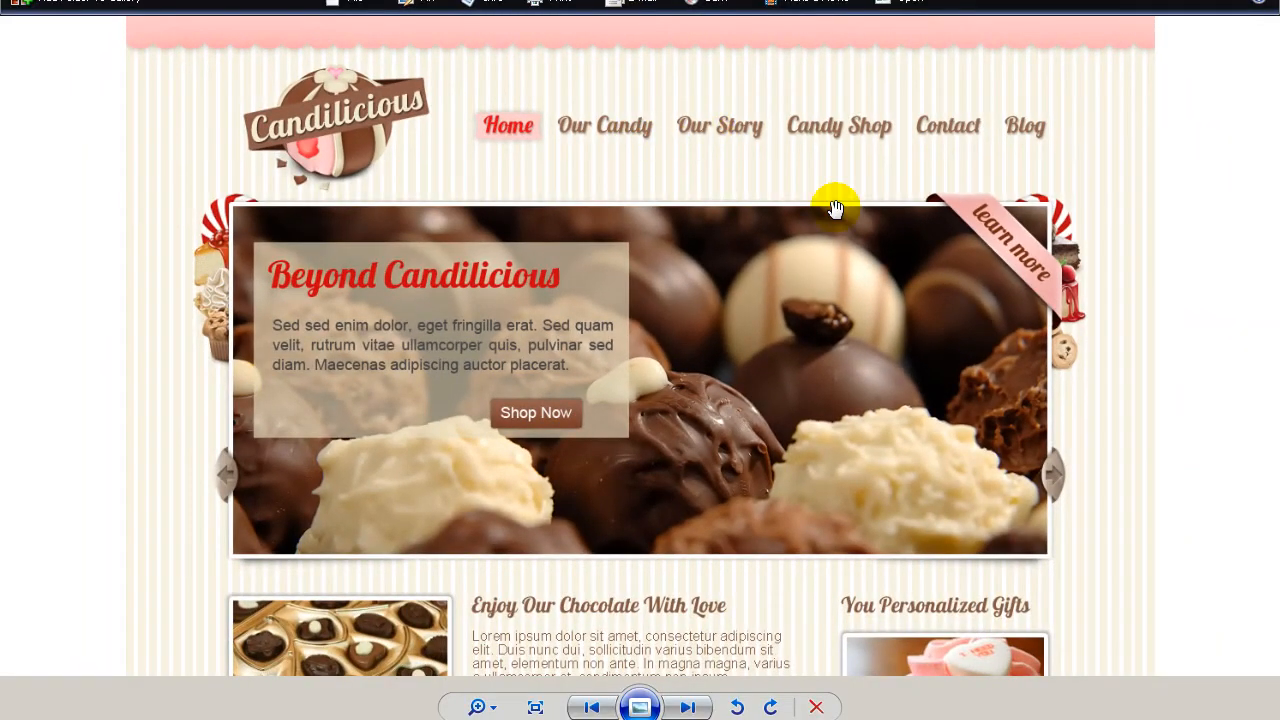